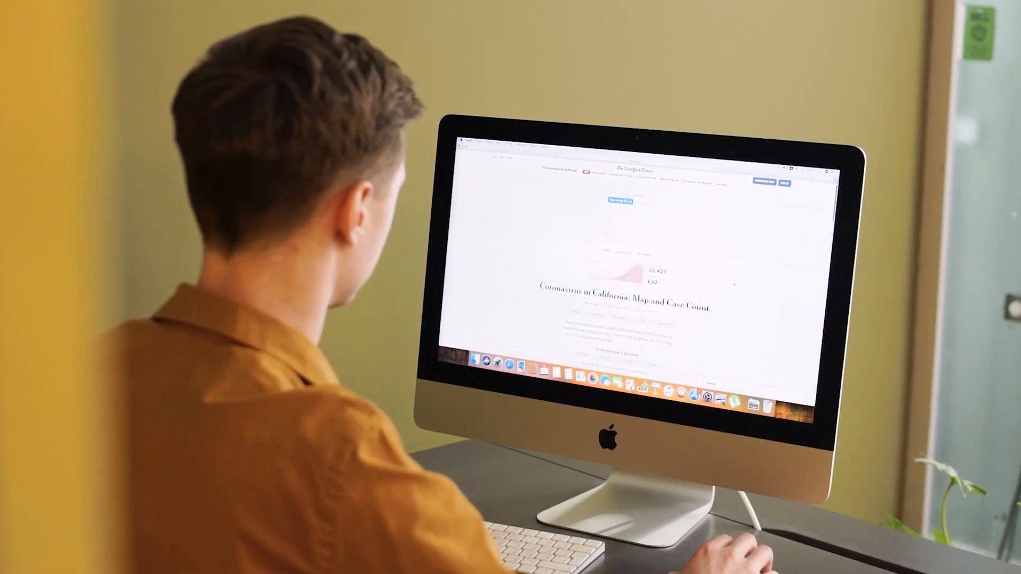
Review Menu Bar Style settings, briefly bringing up the 'Color the menu bar' colour picker and dismissing it
scroll(down, 3)
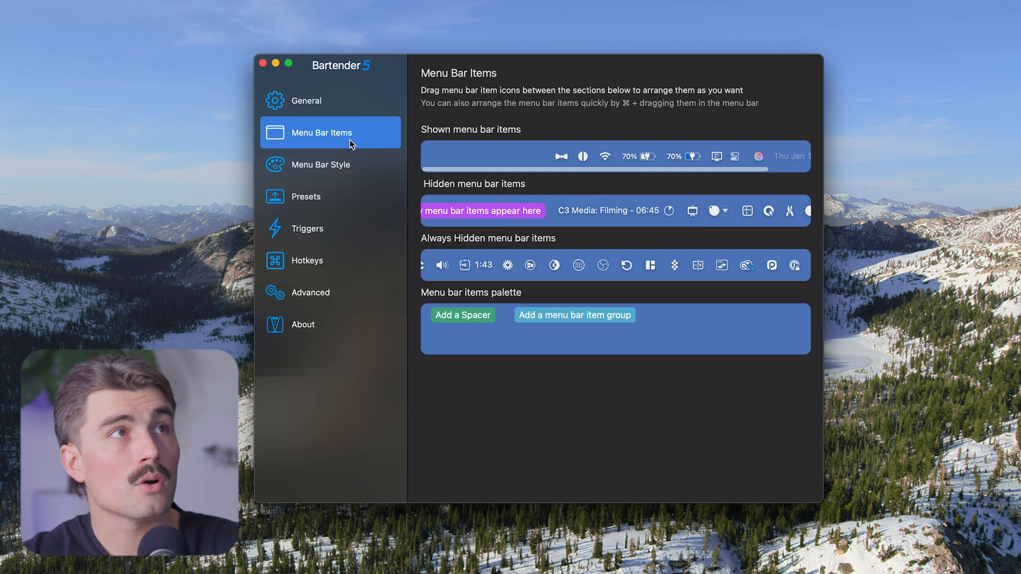
mouse_move(550, 163)
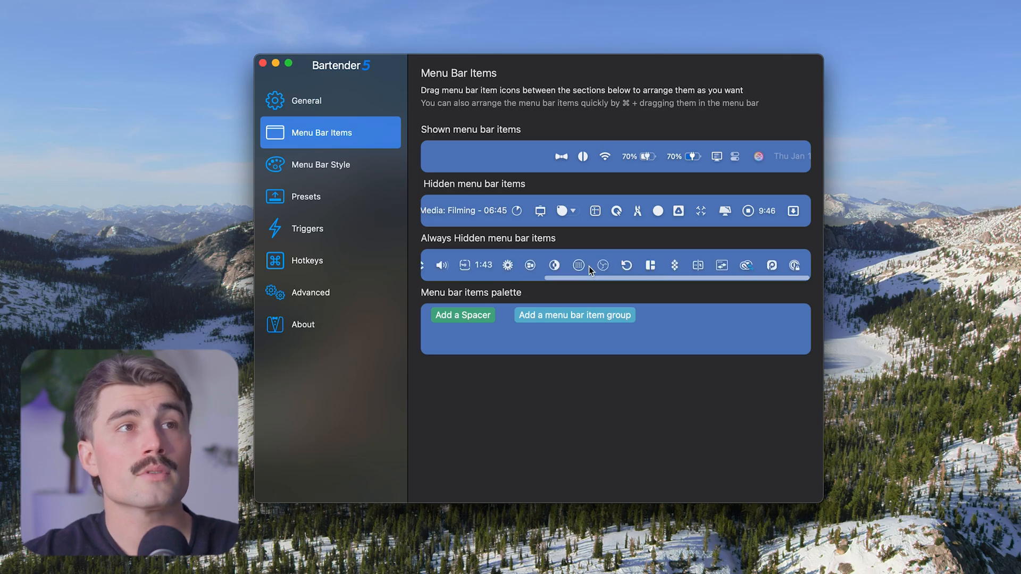
mouse_move(578, 264)
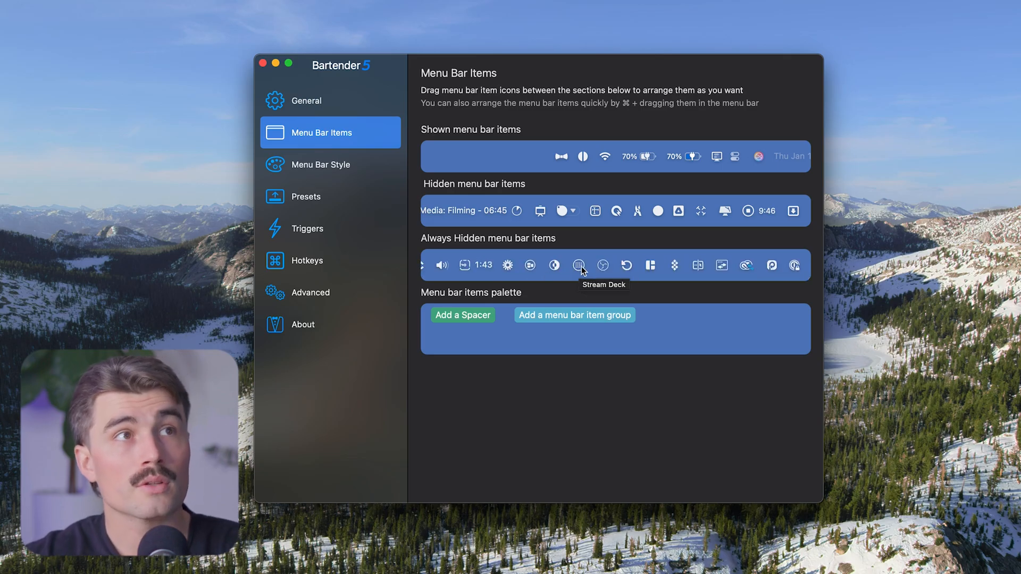
mouse_move(251, 139)
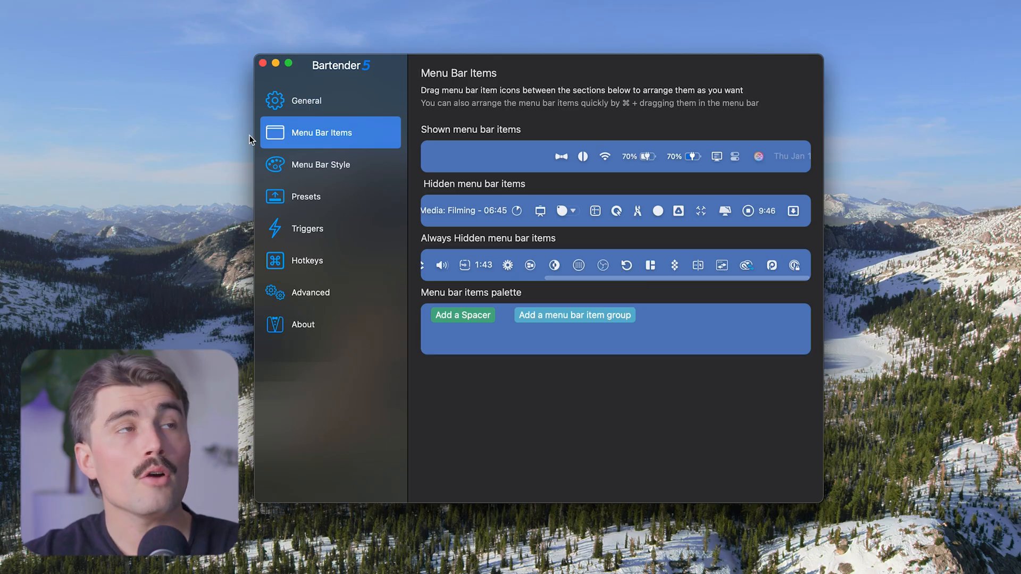
click(320, 165)
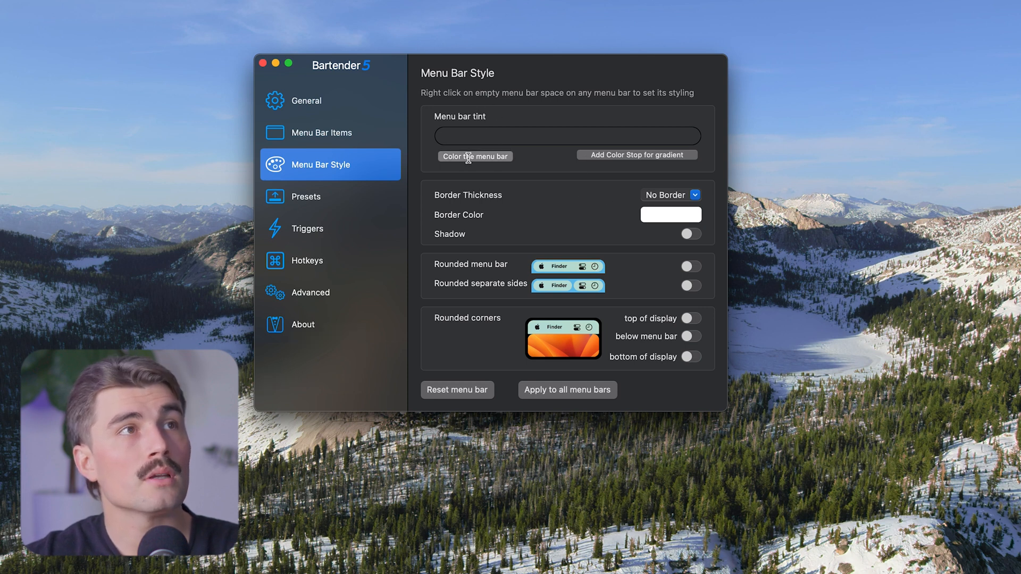
click(475, 157)
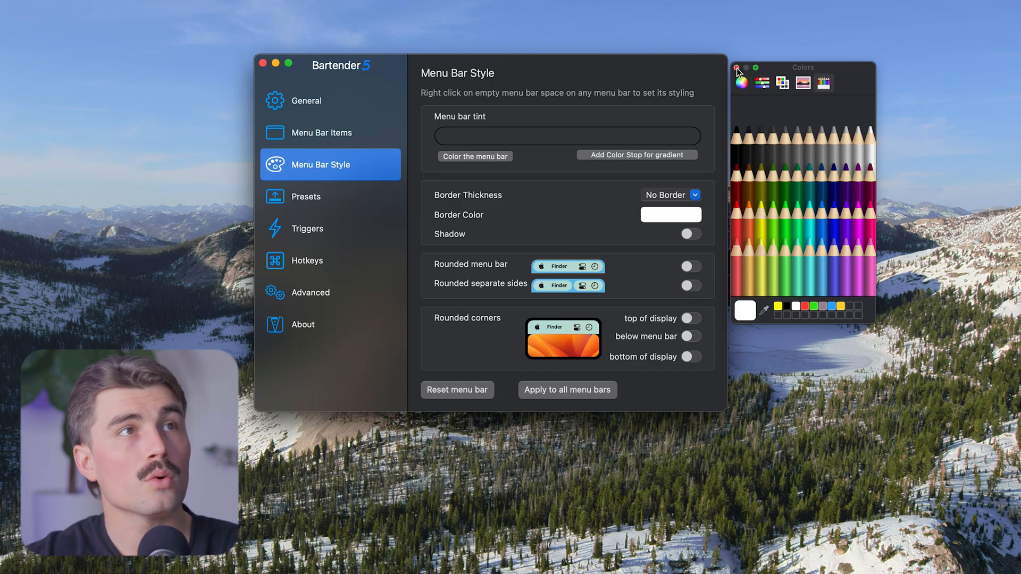
click(736, 68)
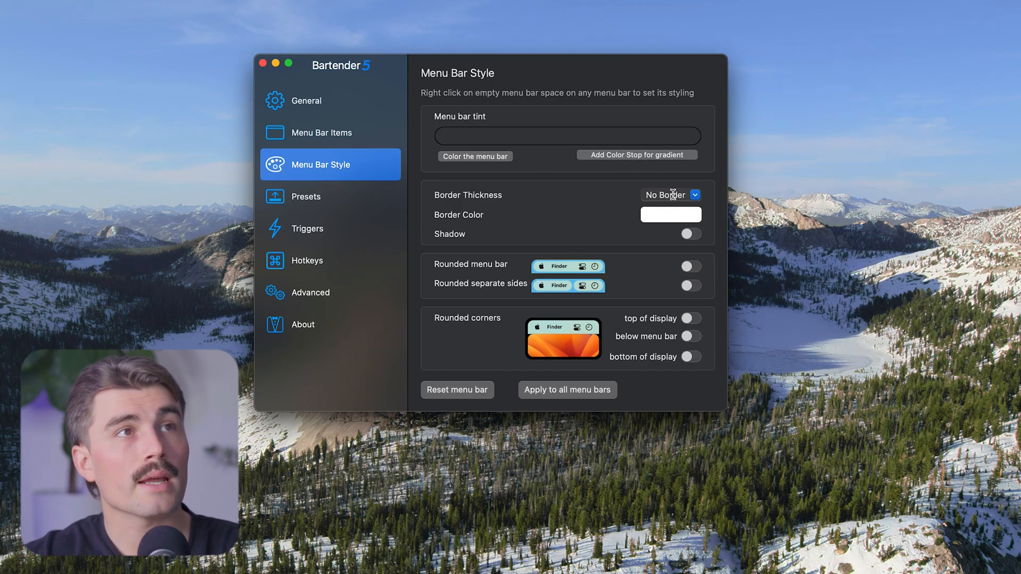
Show the Presets pane, then the Triggers pane listing battery, Time Machine and Wi-Fi triggers
click(304, 197)
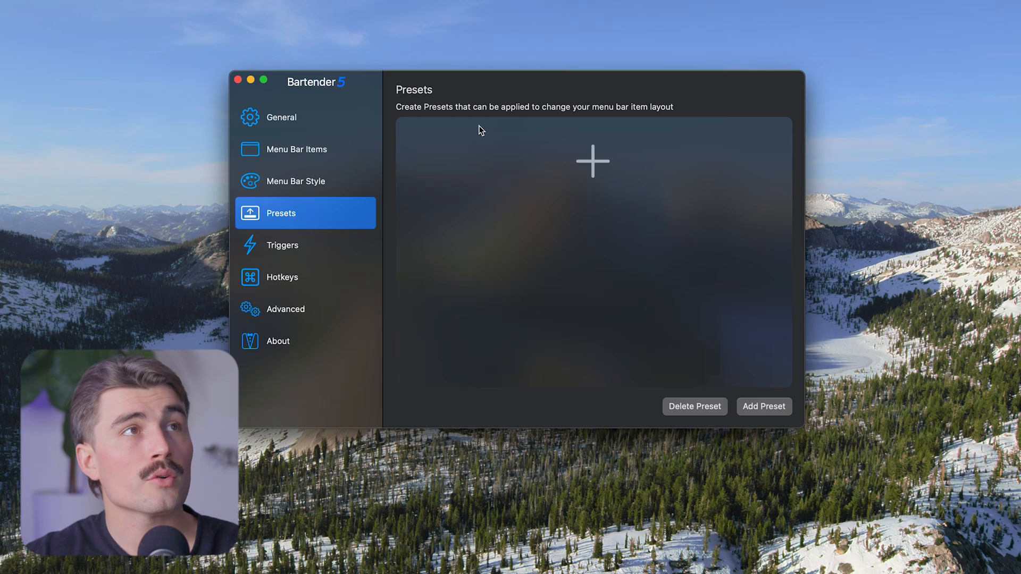
mouse_move(467, 125)
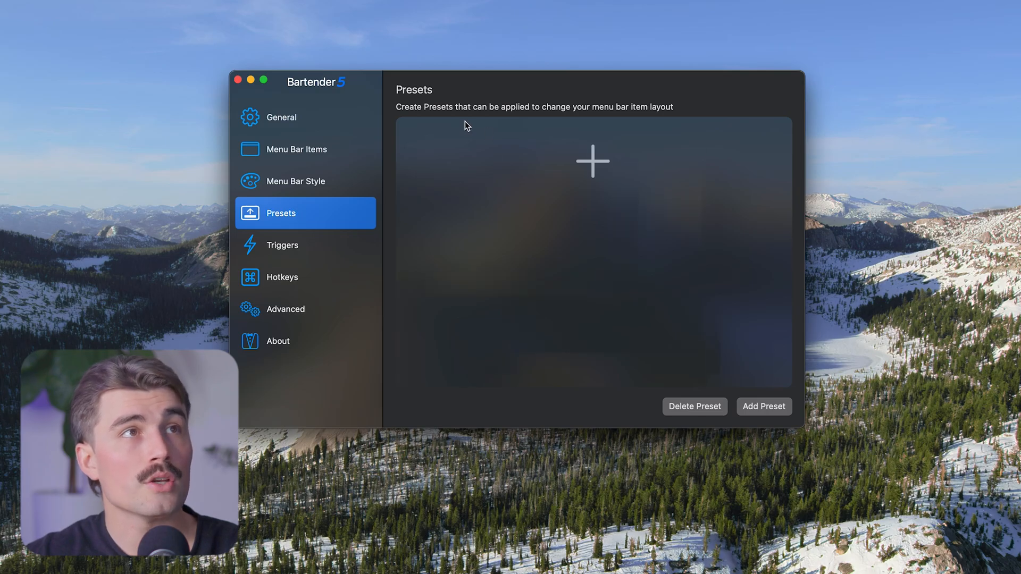
click(284, 245)
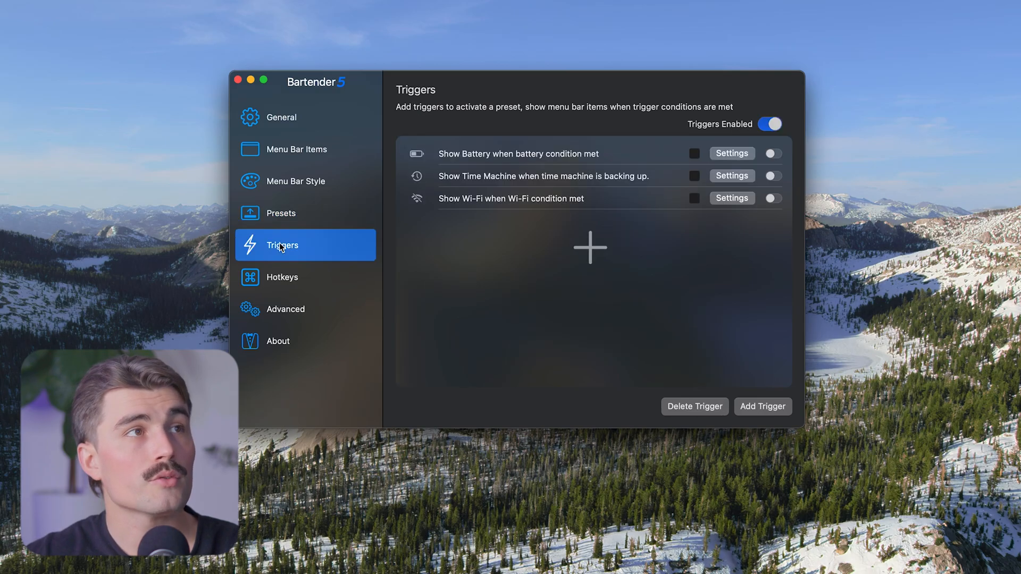
click(285, 309)
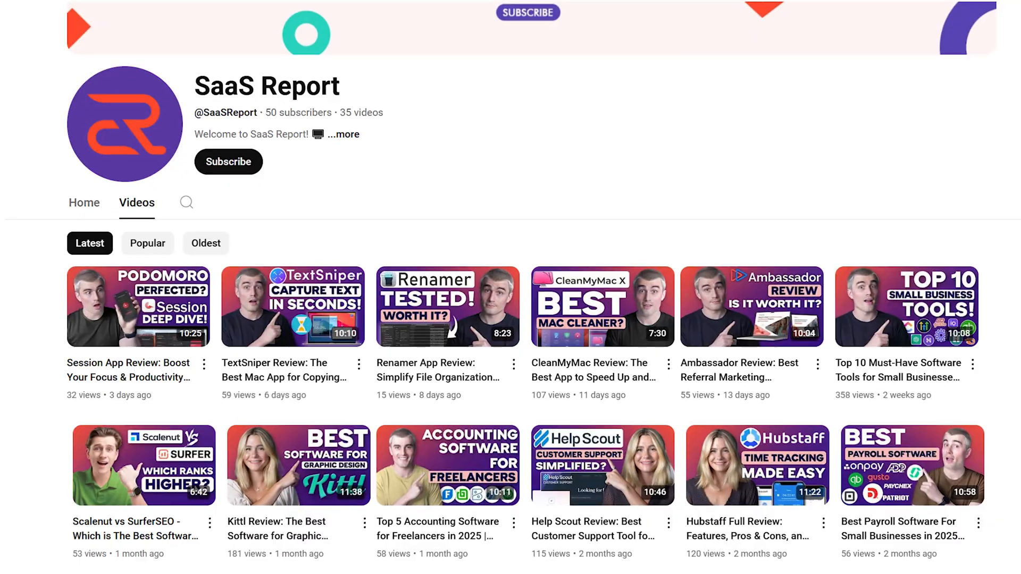
scroll(down, 3)
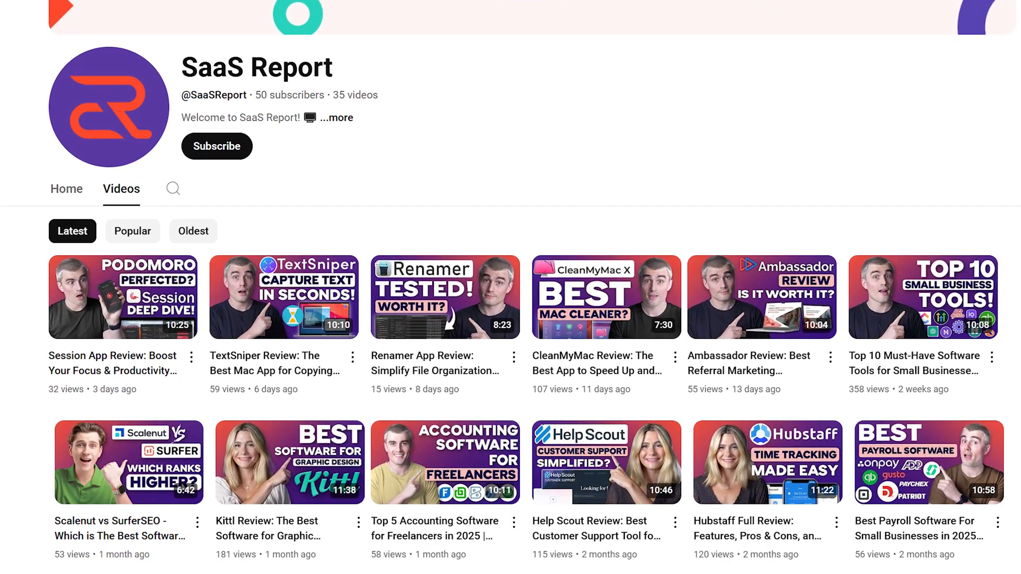
scroll(down, 3)
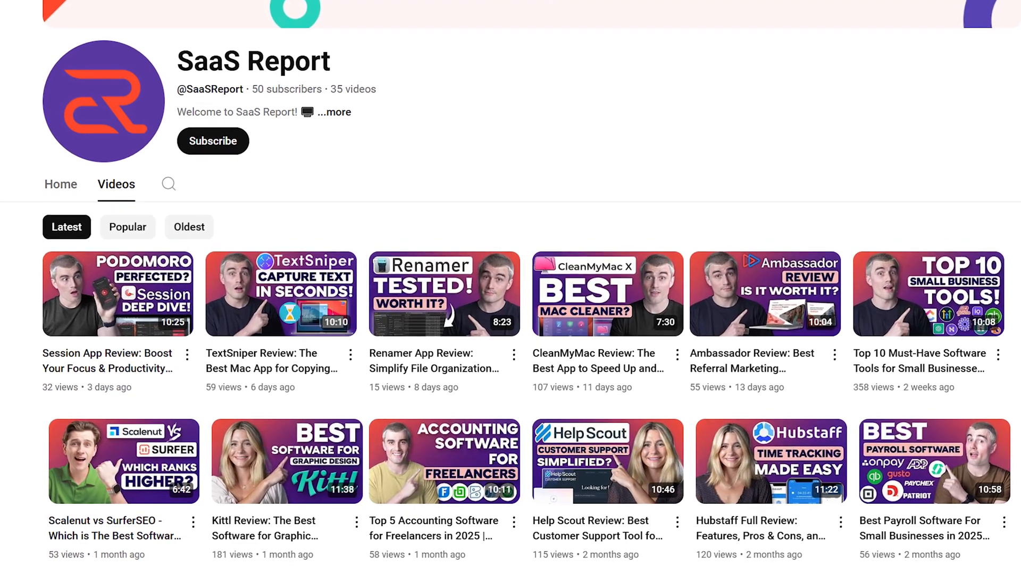